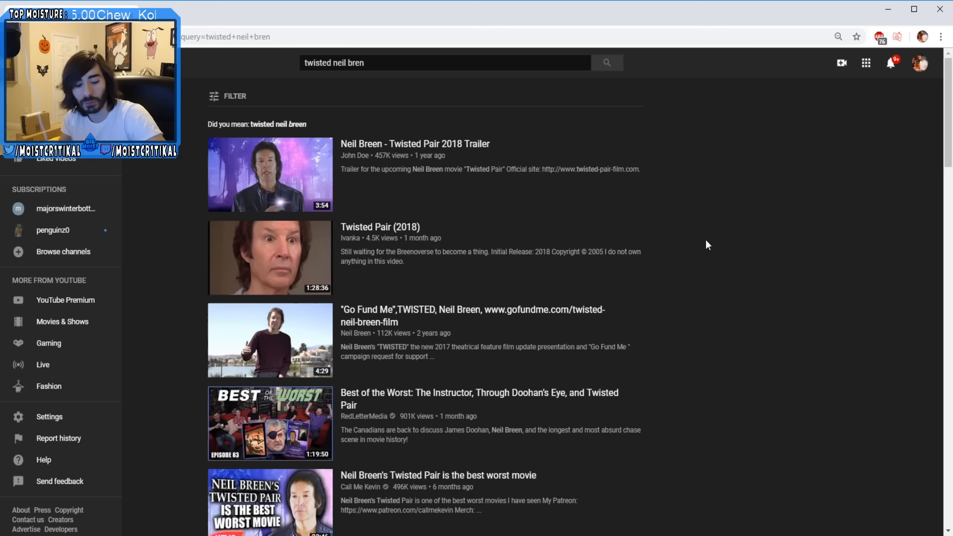
# Play the 'Twisted Pair (2018)' film from the search results
pyautogui.click(270, 257)
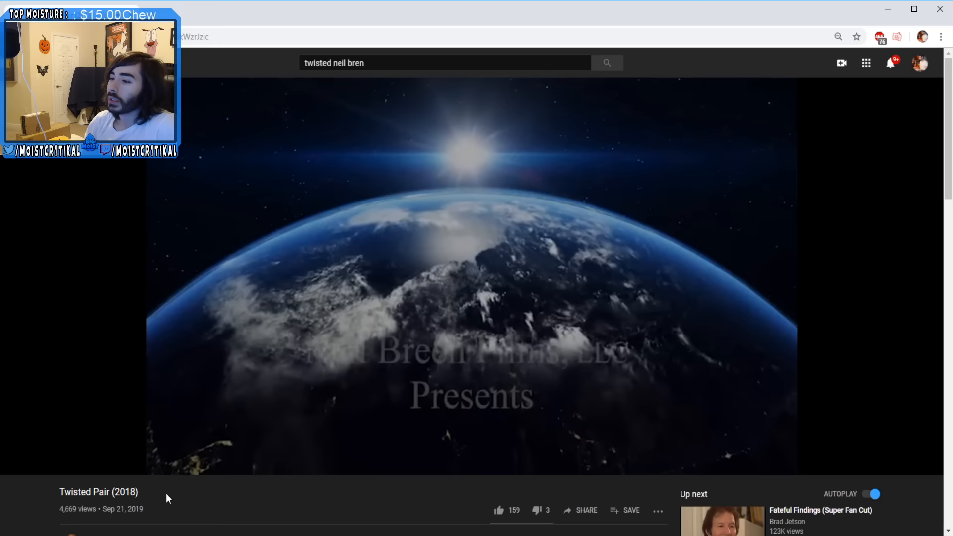